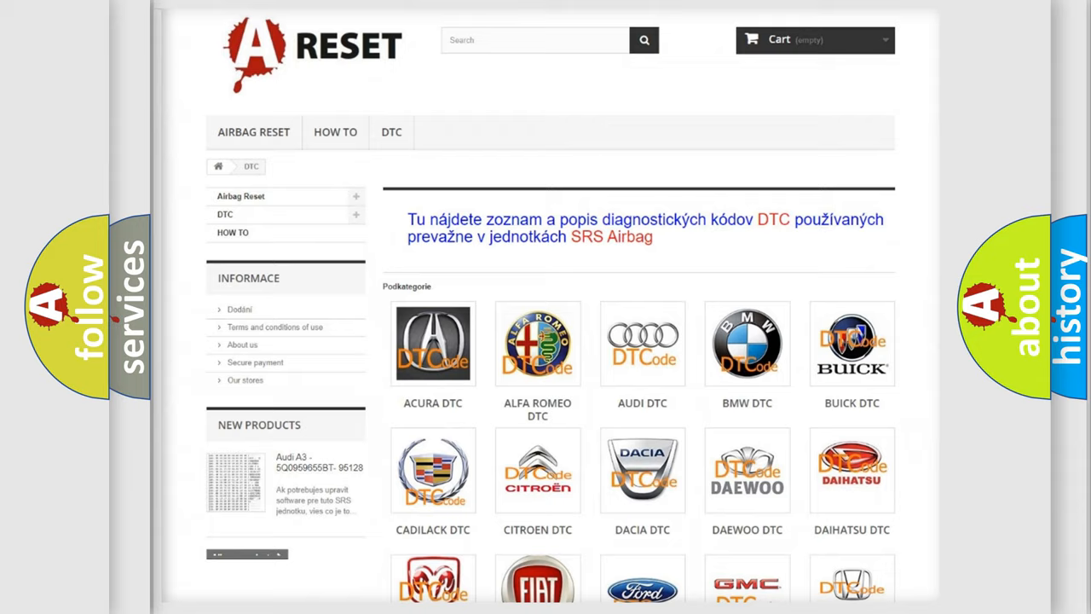
Open the Alfa Romeo DTC tile and scroll through its list of B0 trouble codes.
{"action": "scroll", "scroll_direction": "up", "scroll_amount": 3}
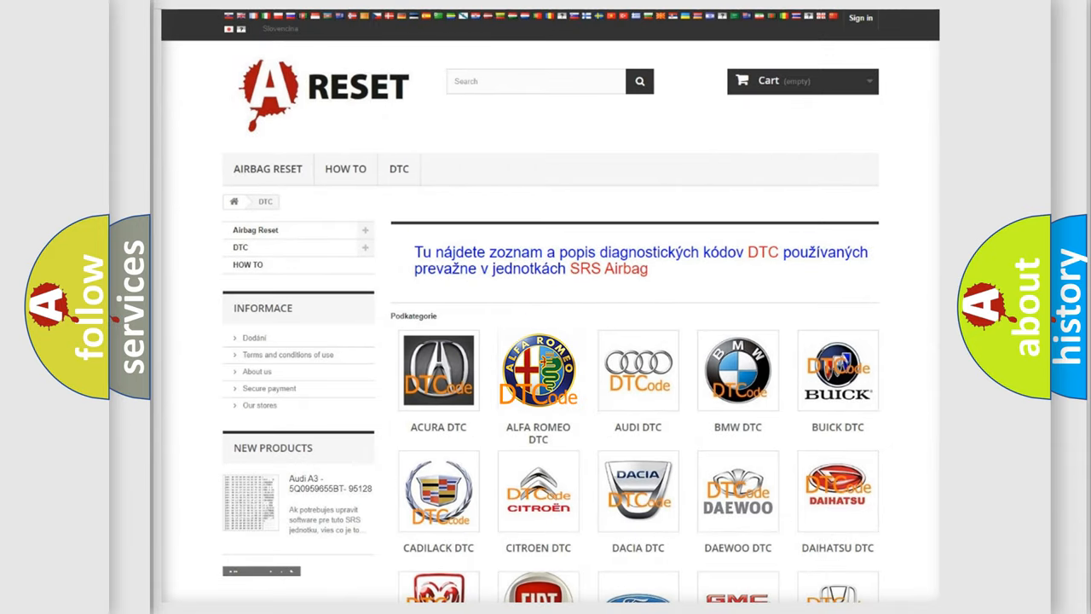
{"action": "left_click", "coordinate": [538, 370]}
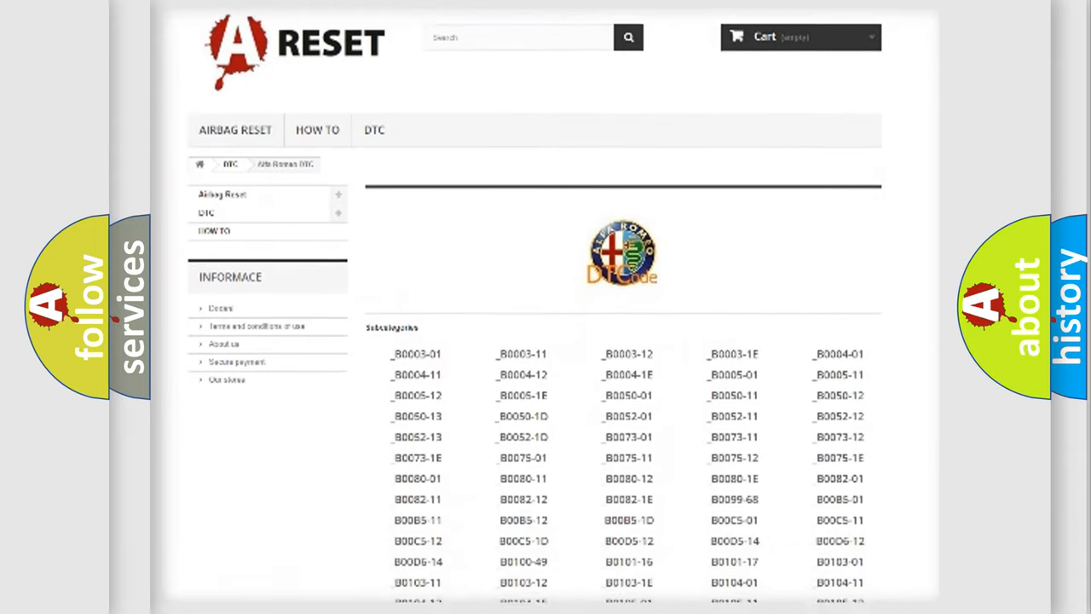
{"action": "scroll", "scroll_direction": "down", "scroll_amount": 3}
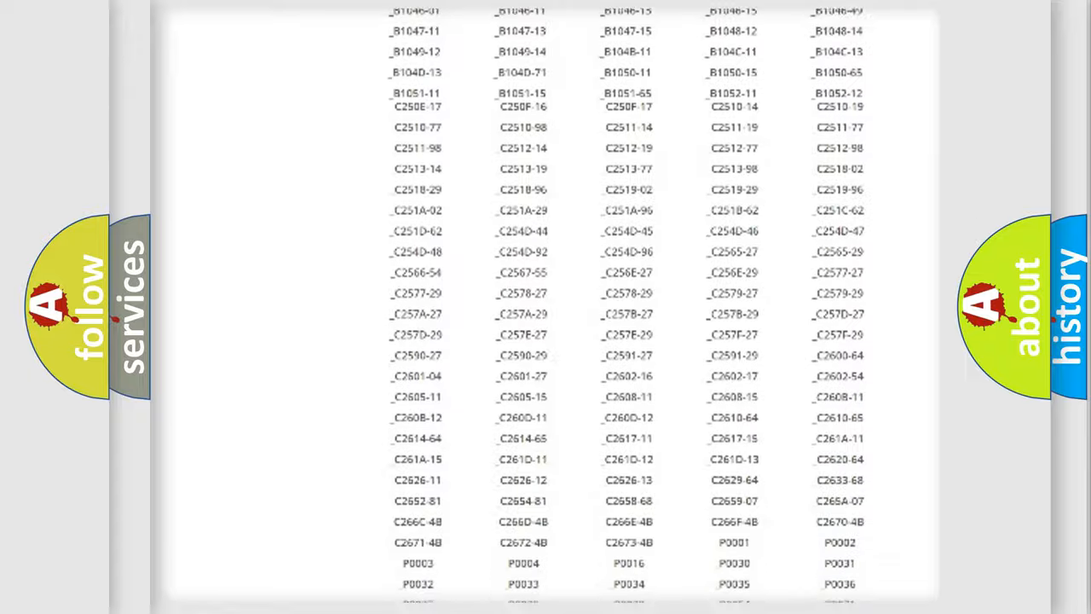
{"action": "scroll", "scroll_direction": "up", "scroll_amount": 3}
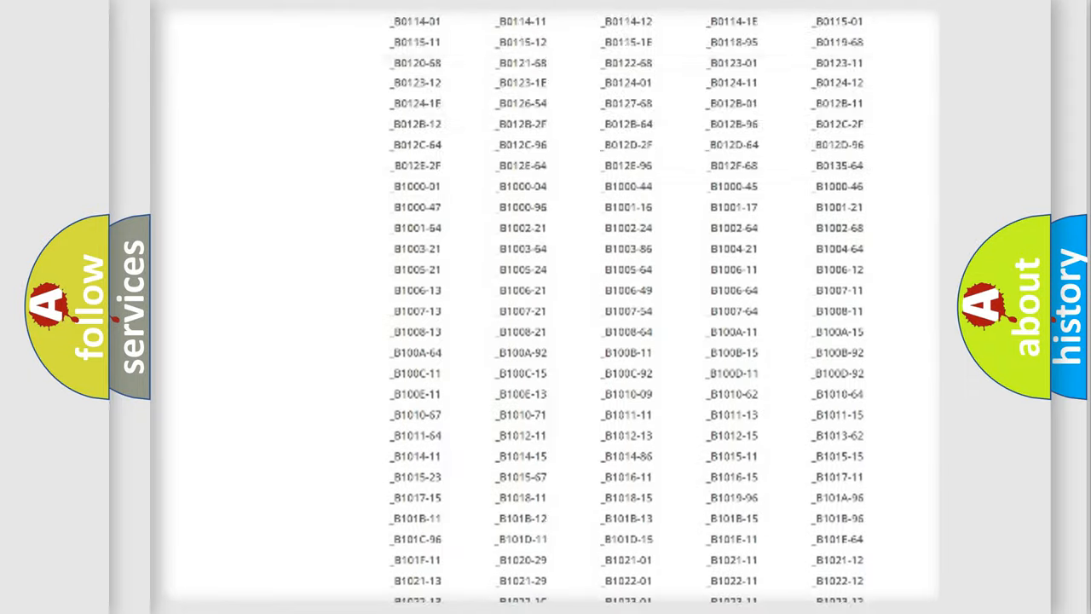
{"action": "scroll", "scroll_direction": "up", "scroll_amount": 3}
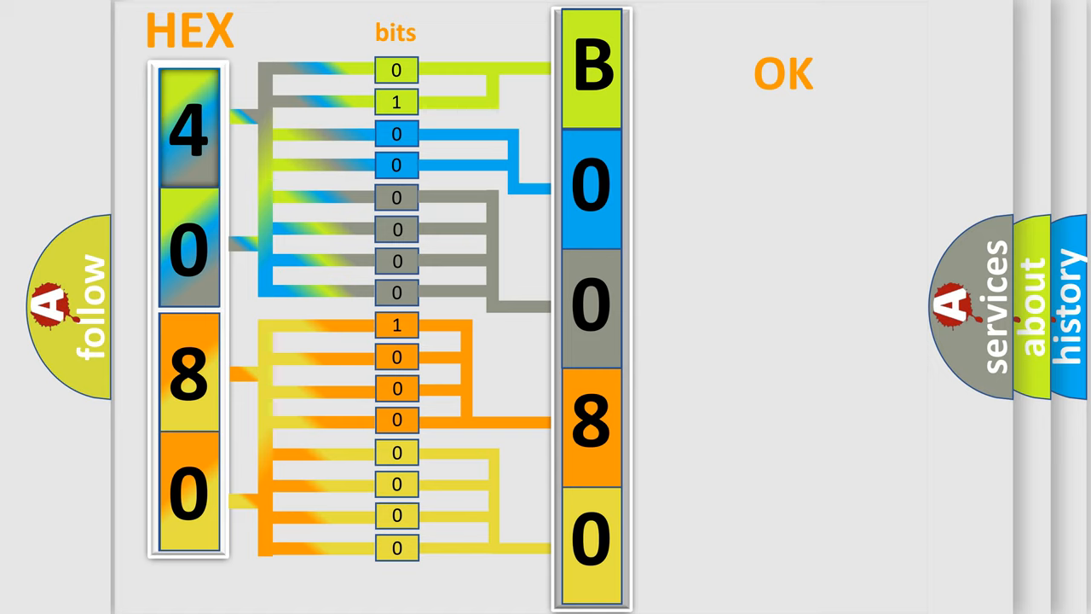
Advance past the slide decoding hex 4080 into bits yielding B0080 to the next explanation.
{"action": "left_click", "coordinate": [782, 73]}
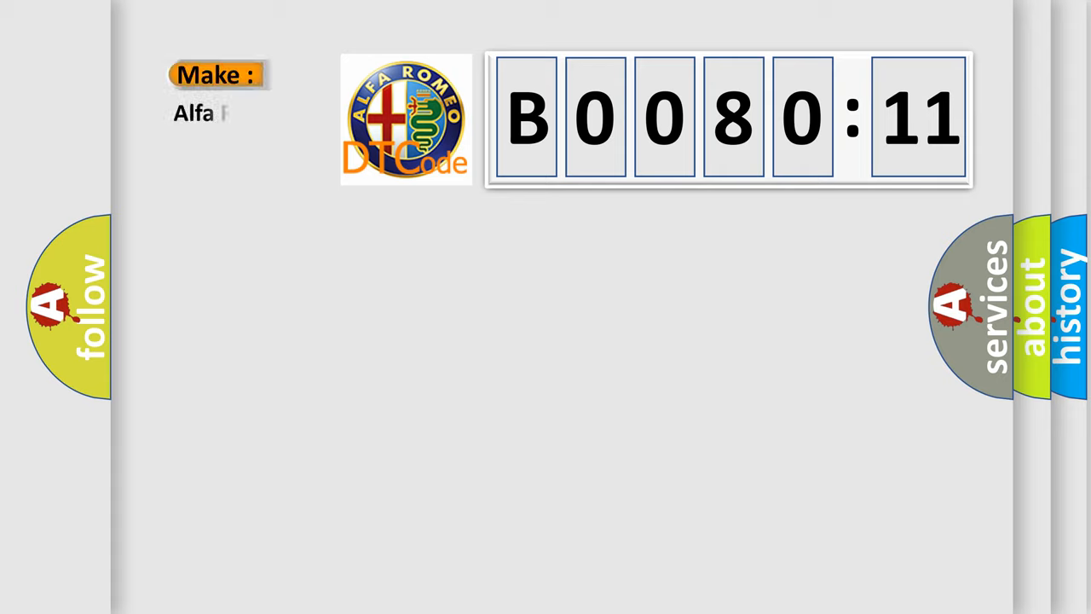